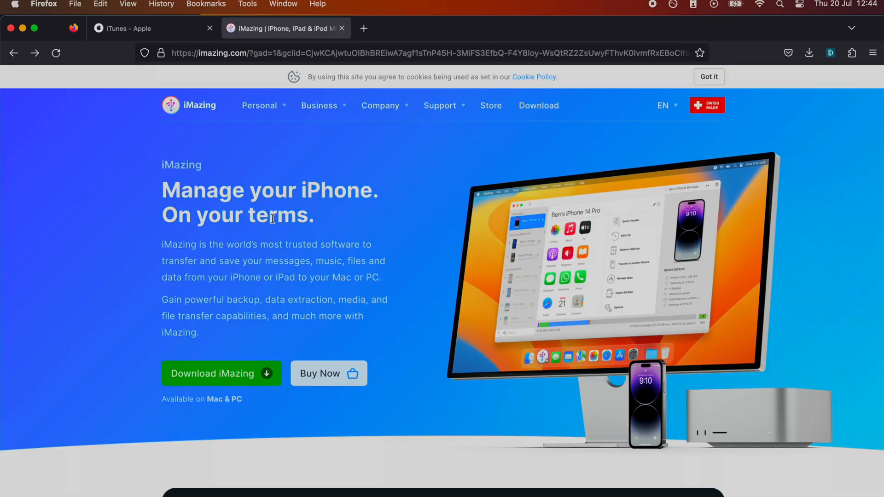
pyautogui.moveTo(338, 232)
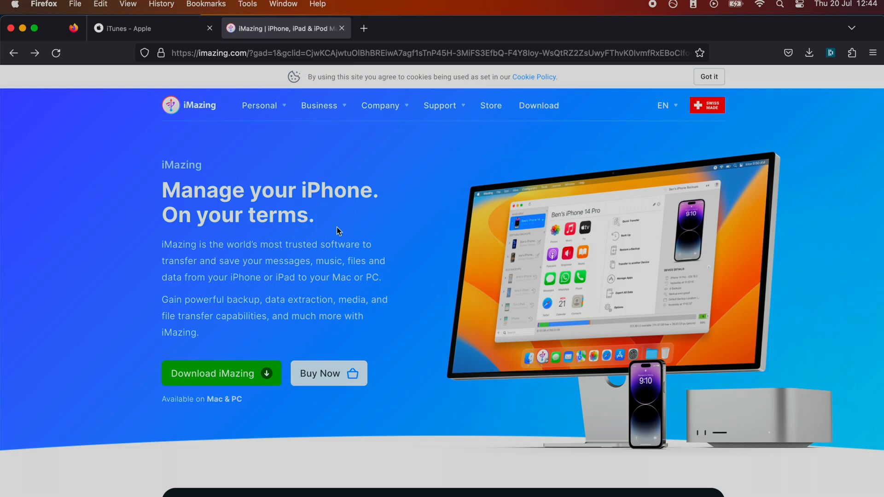
pyautogui.moveTo(318, 237)
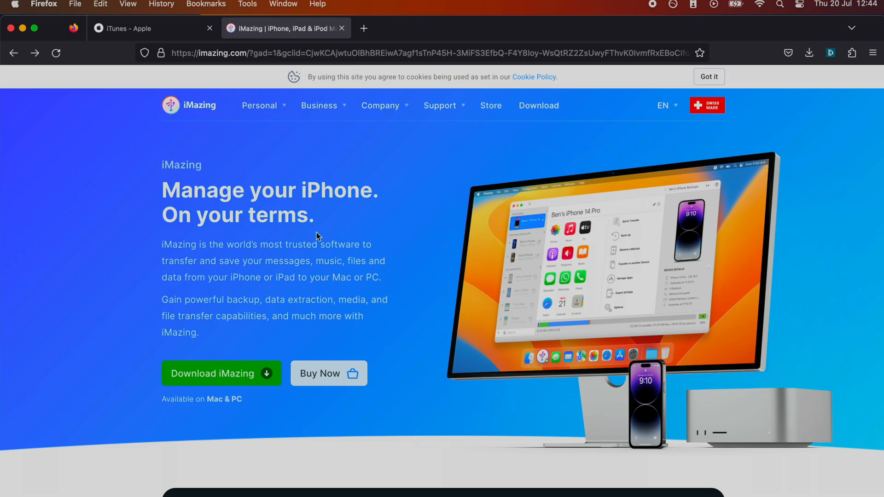
pyautogui.moveTo(212, 374)
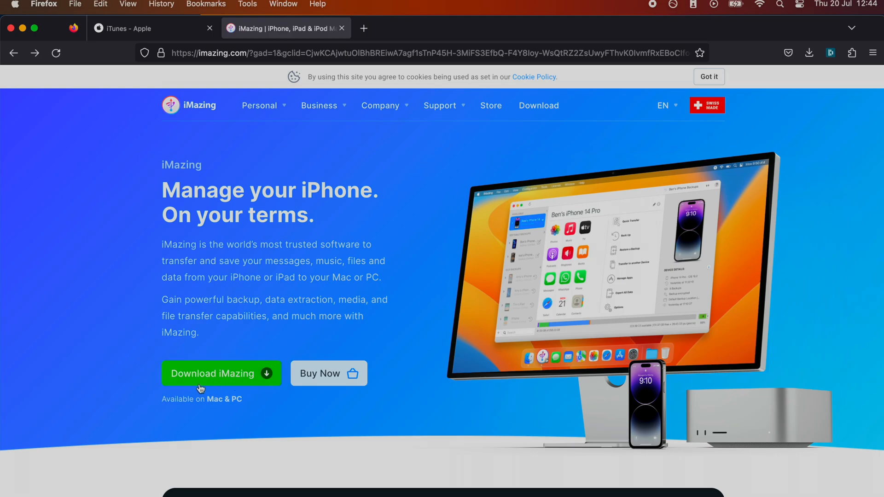
# Start the iMazing for Mac download and return to Apple's iTunes download page.
pyautogui.click(212, 374)
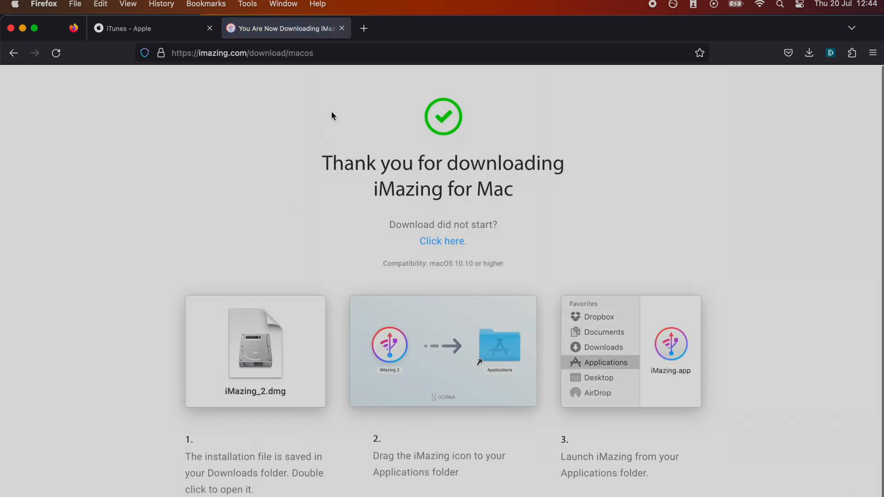
pyautogui.click(134, 28)
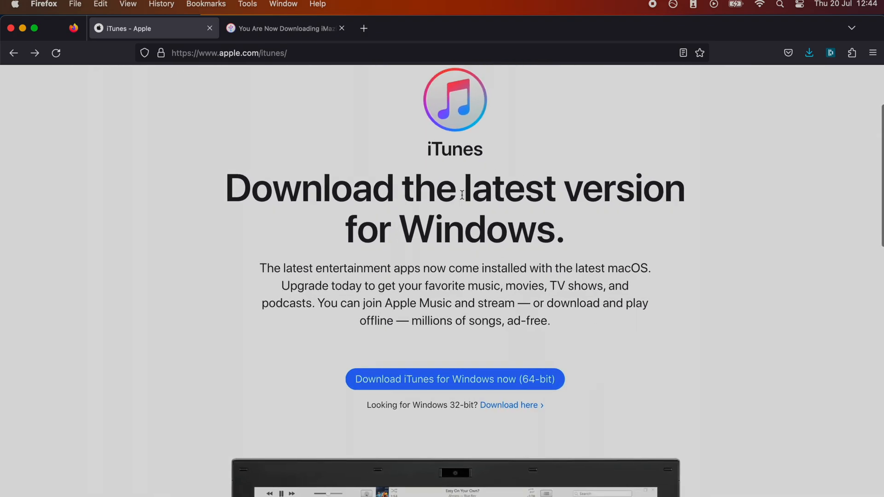
pyautogui.scroll(-3)
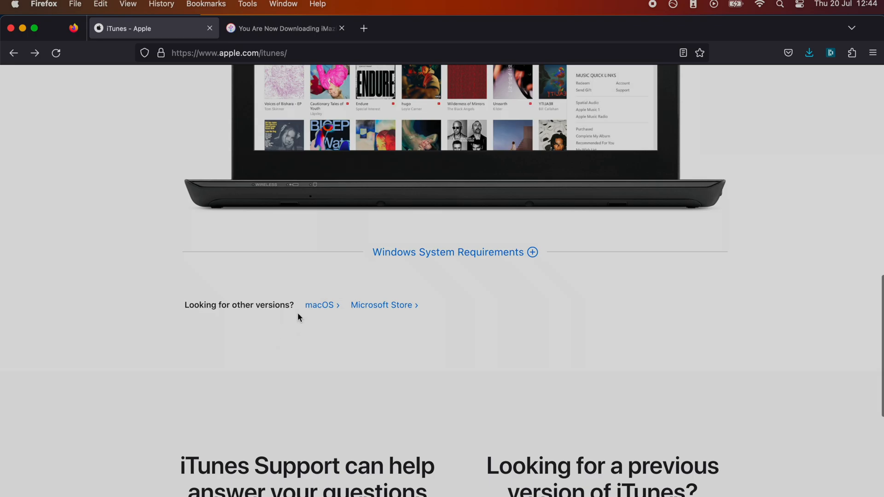
pyautogui.moveTo(346, 311)
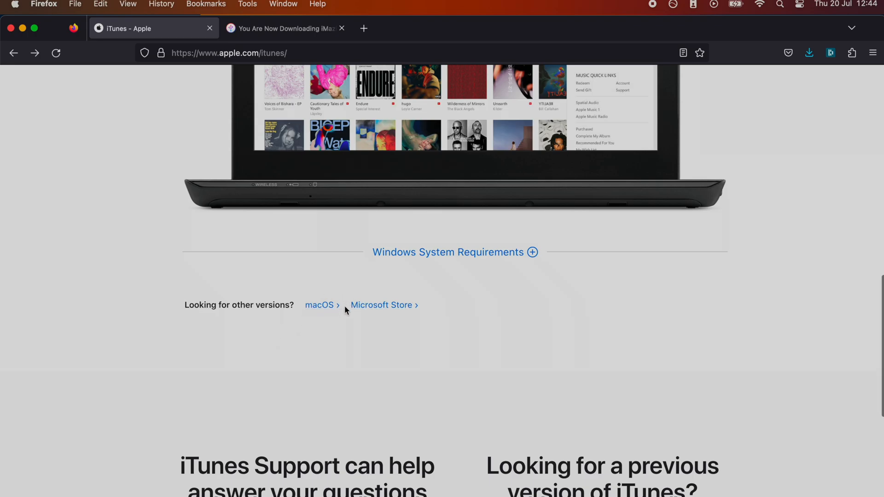
pyautogui.scroll(3)
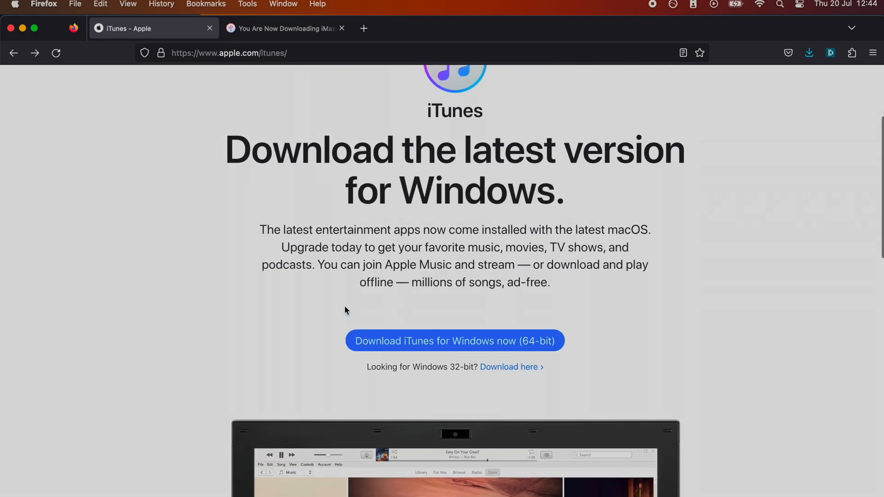
pyautogui.scroll(3)
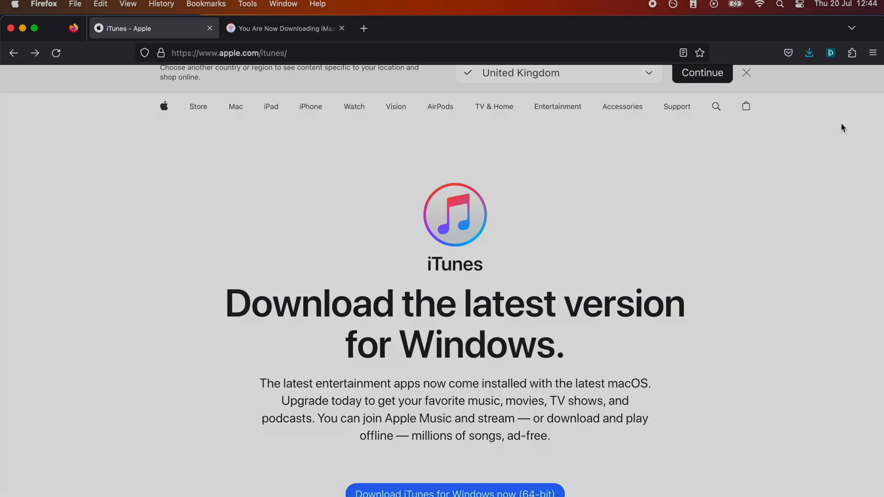
# Check Firefox's recent downloads and launch iMazing via Spotlight to its welcome window.
pyautogui.click(808, 52)
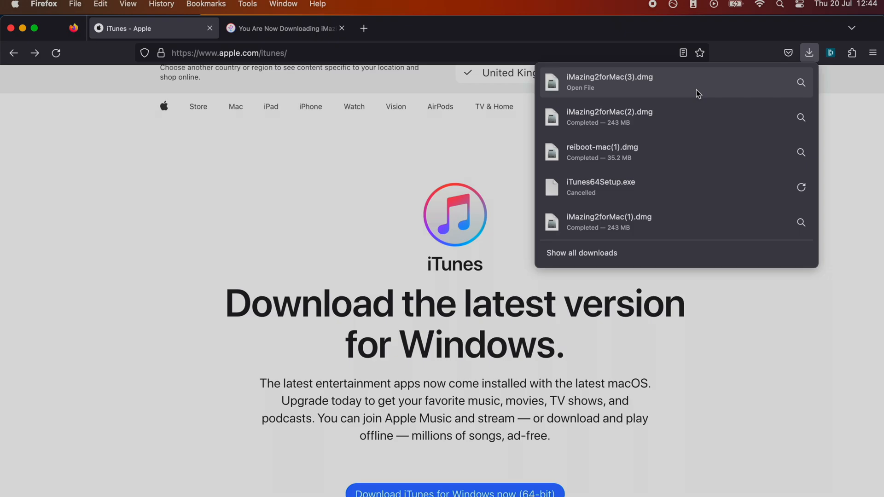
pyautogui.moveTo(611, 91)
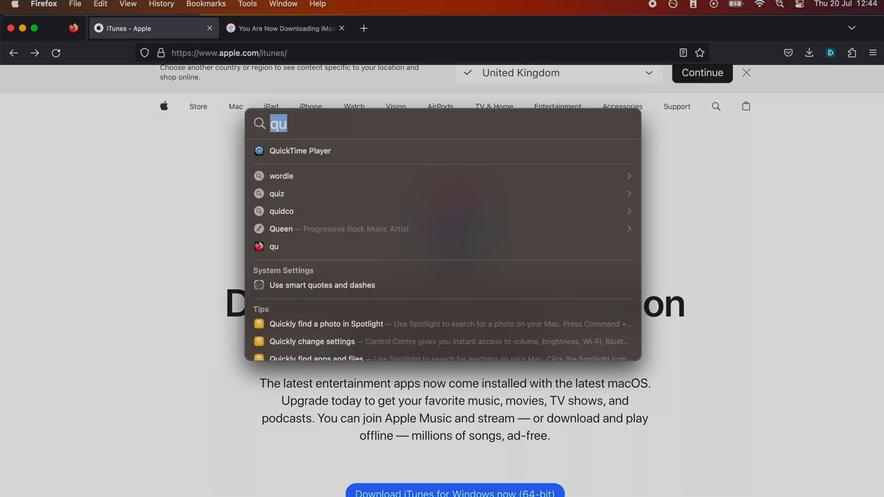
pyautogui.press('Escape')
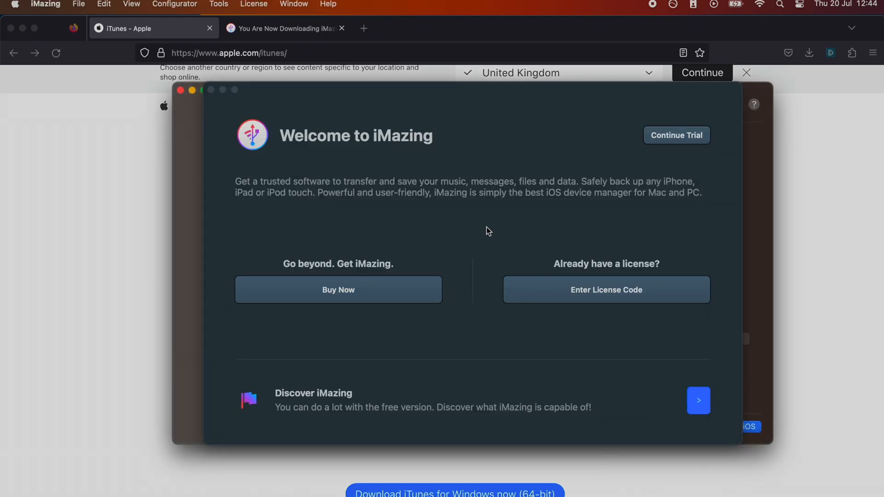
pyautogui.moveTo(650, 143)
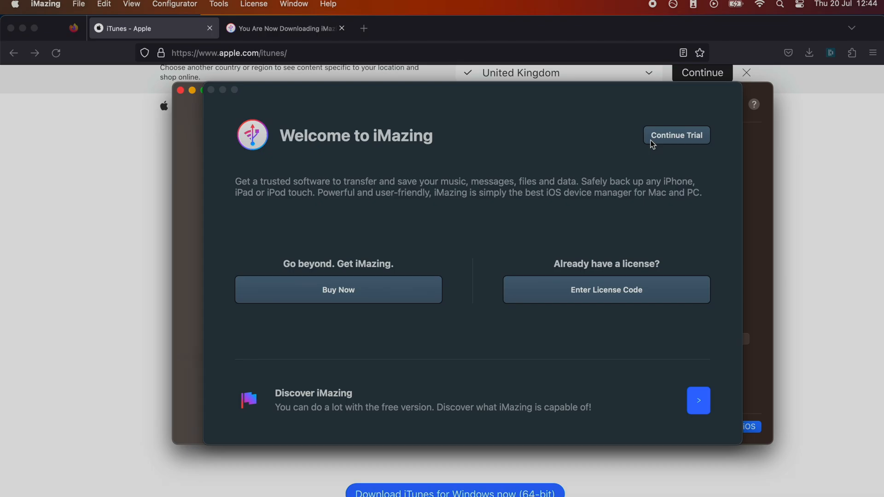
# Continue the free trial to reach the Reinstall iOS window for the iPhone 6.
pyautogui.click(675, 134)
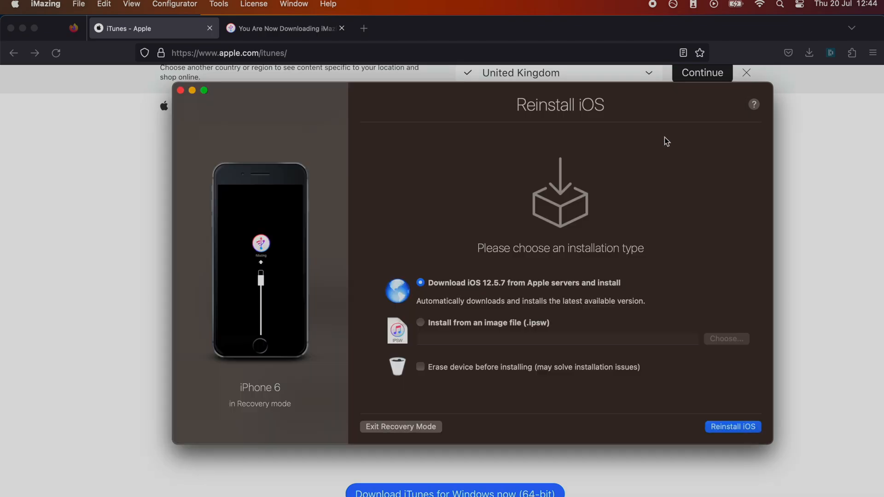
pyautogui.moveTo(545, 175)
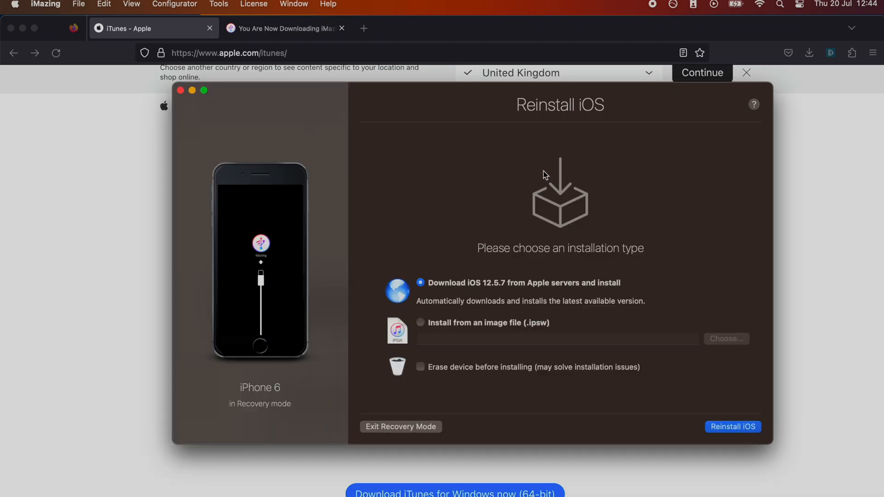
pyautogui.moveTo(462, 307)
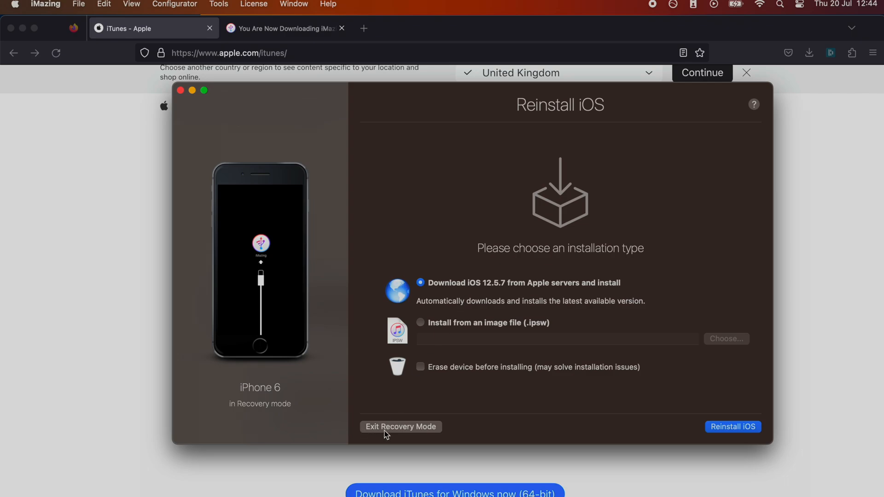
# Exit recovery mode and select the iPhone 6 (iOS 12.5.7) to show its device overview.
pyautogui.click(401, 427)
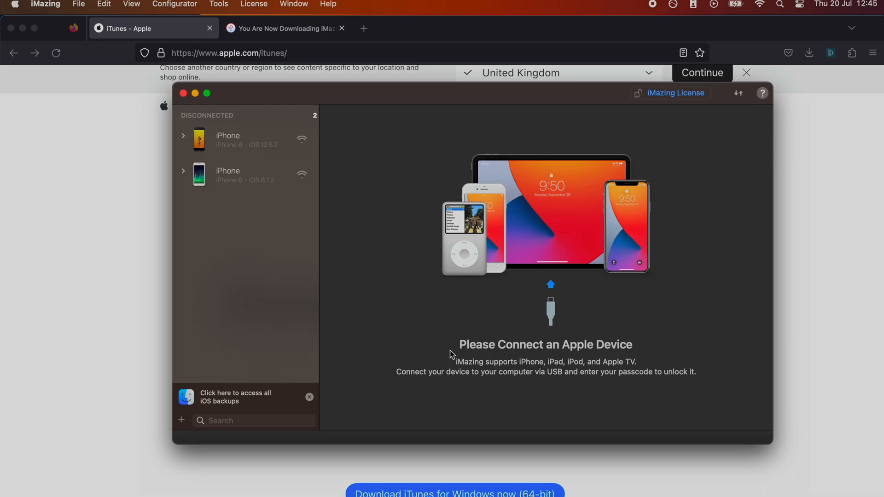
pyautogui.moveTo(277, 240)
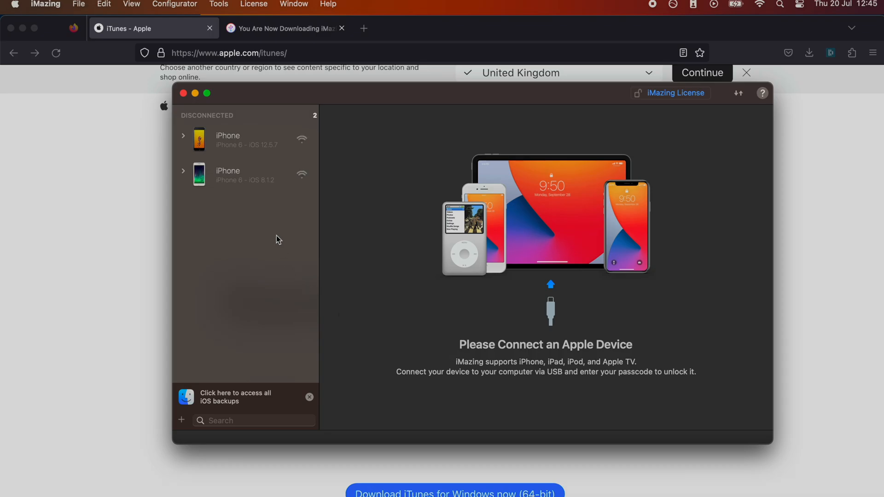
pyautogui.click(245, 138)
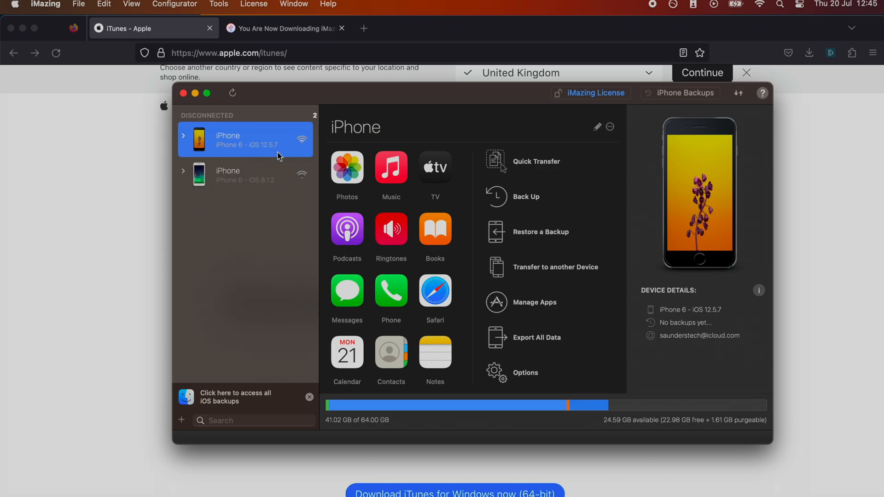
pyautogui.moveTo(286, 222)
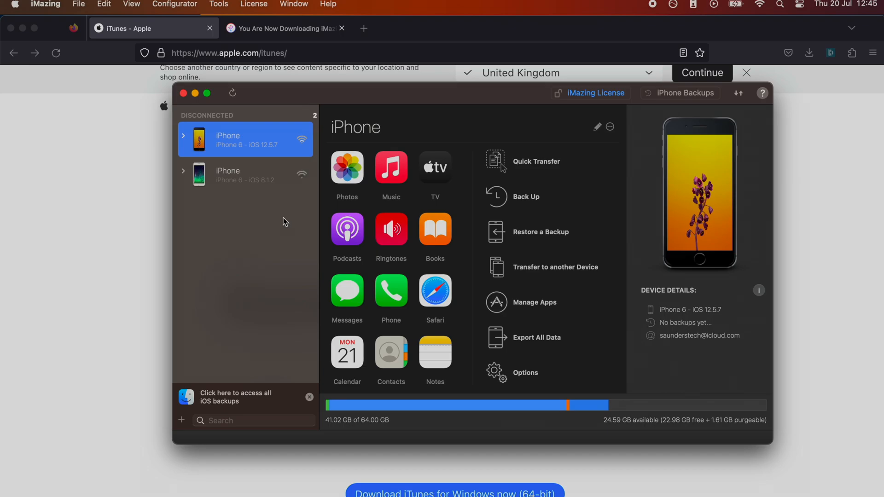
pyautogui.moveTo(225, 128)
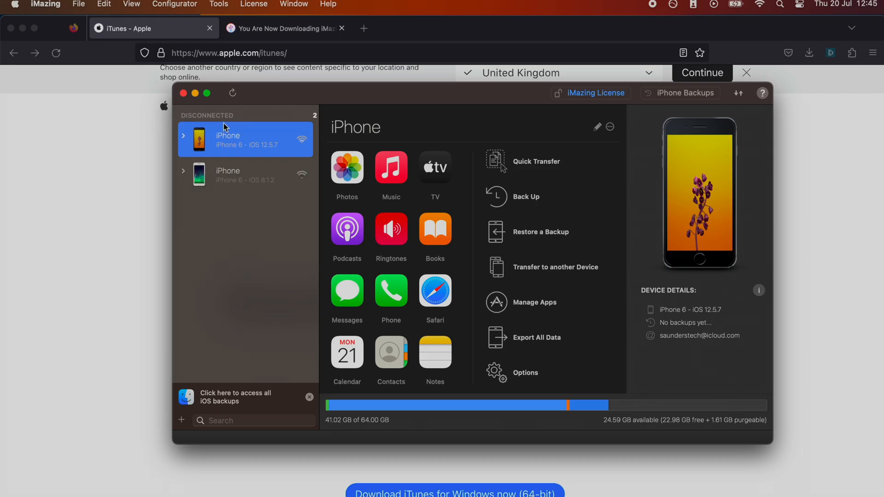
# Expand the iPhone 6 in the sidebar to list its content categories.
pyautogui.click(183, 136)
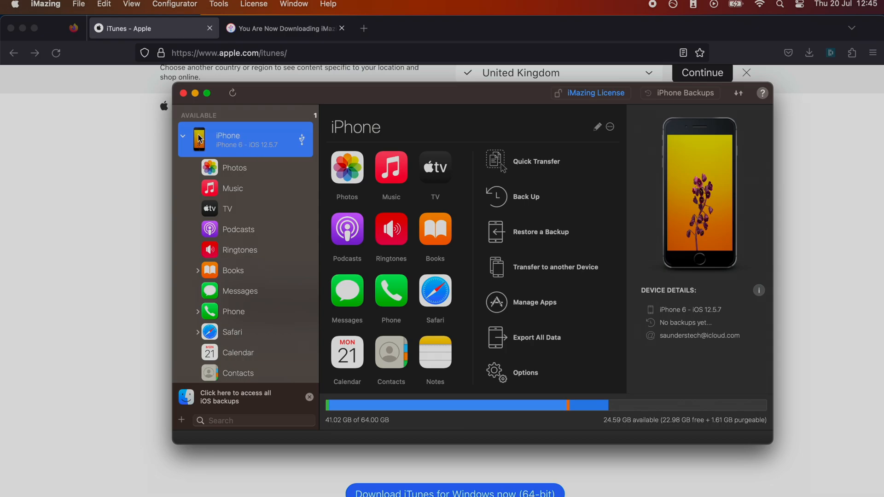
pyautogui.moveTo(237, 156)
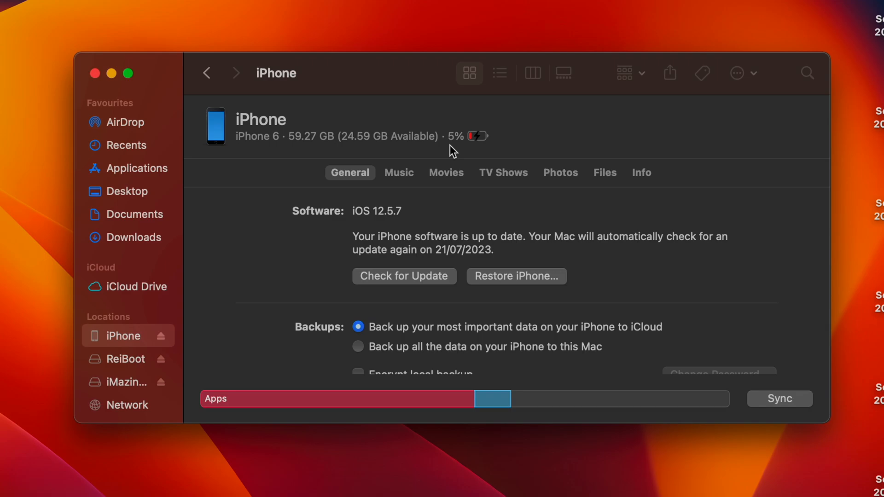
pyautogui.moveTo(508, 180)
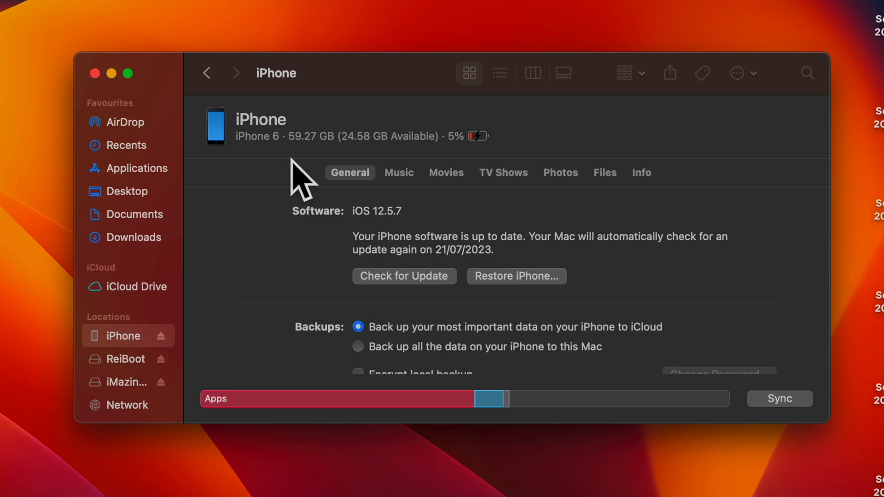
pyautogui.moveTo(455, 293)
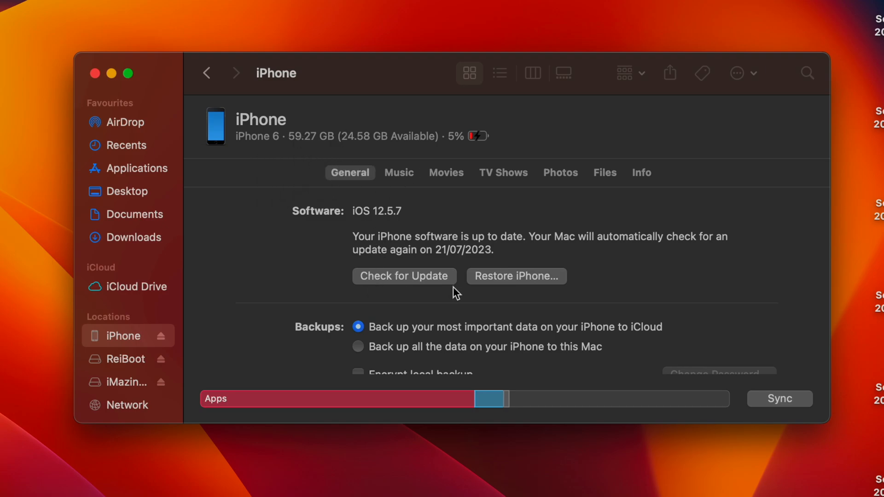
pyautogui.moveTo(388, 265)
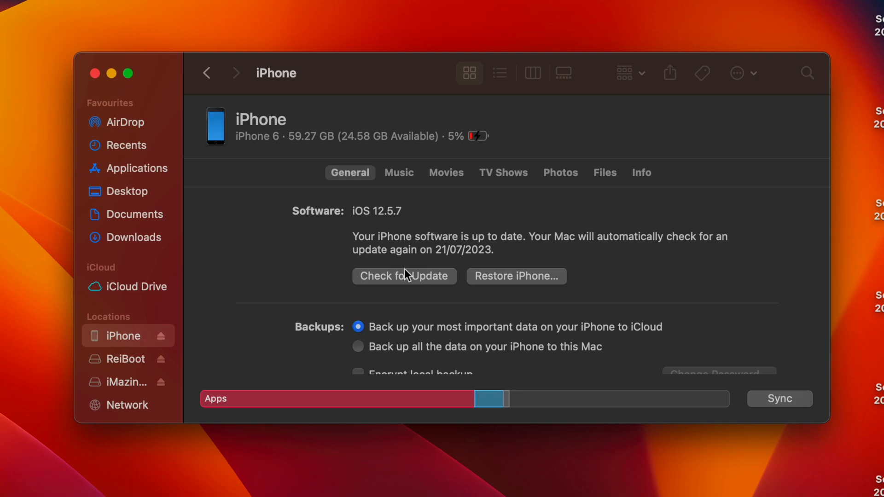
pyautogui.moveTo(402, 299)
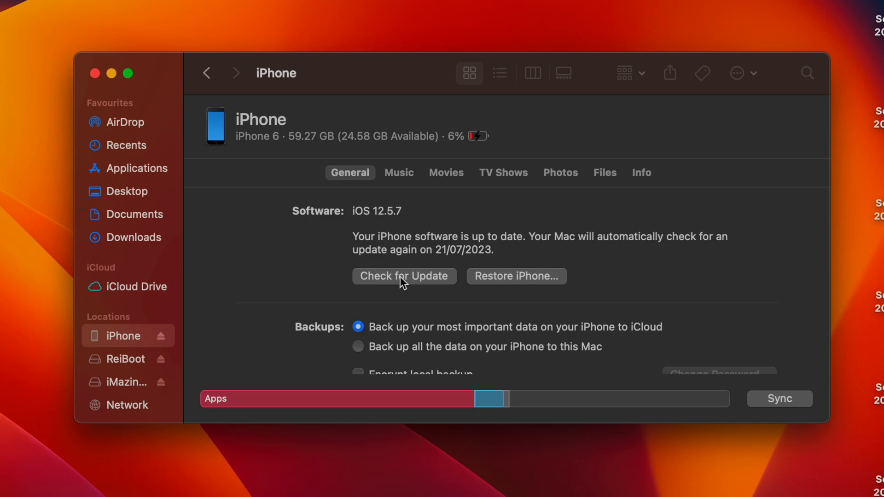
pyautogui.moveTo(504, 280)
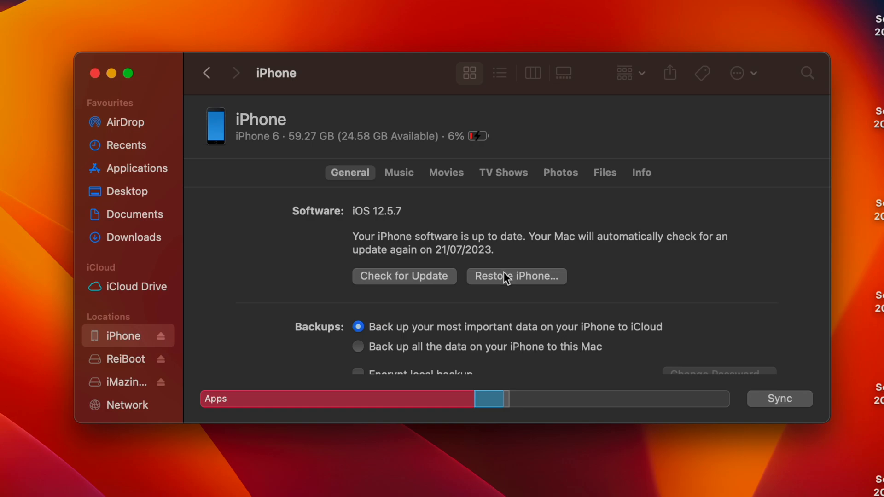
pyautogui.moveTo(470, 306)
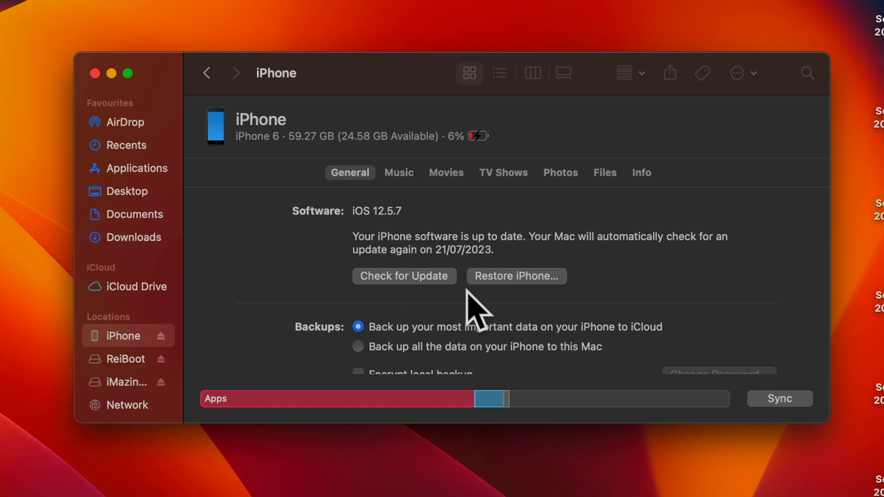
pyautogui.moveTo(521, 303)
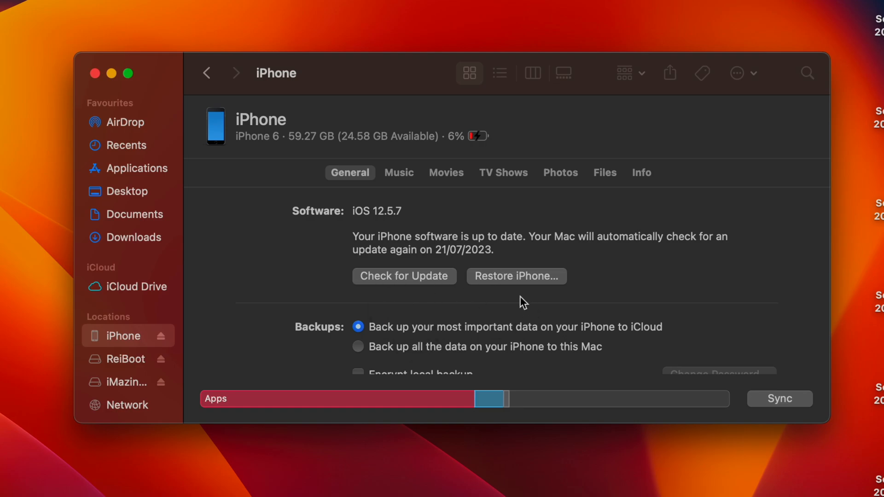